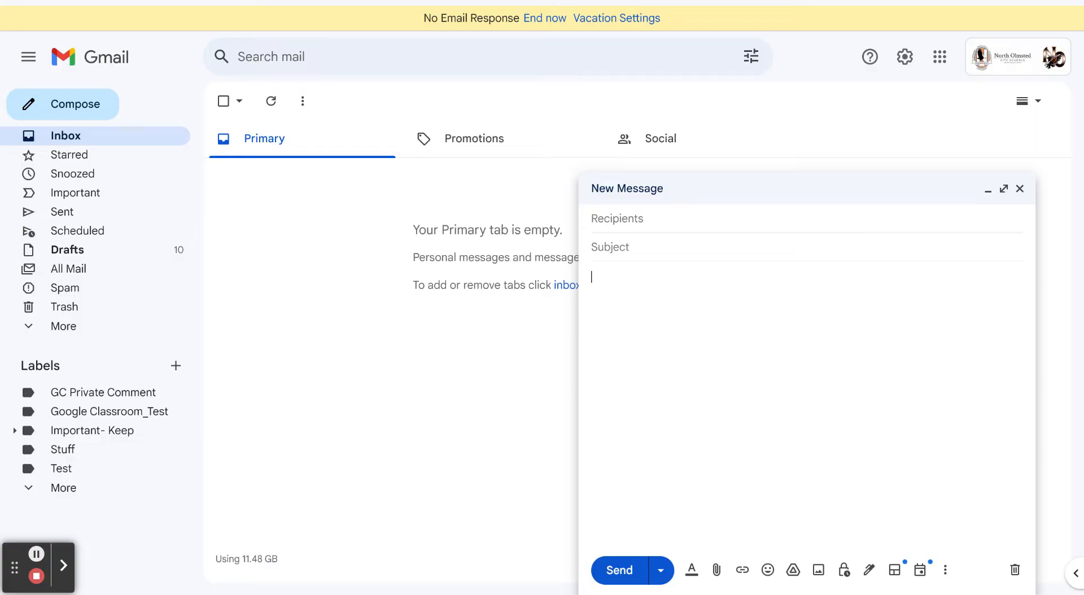
{"action": "mouse_move", "coordinate": [981, 199]}
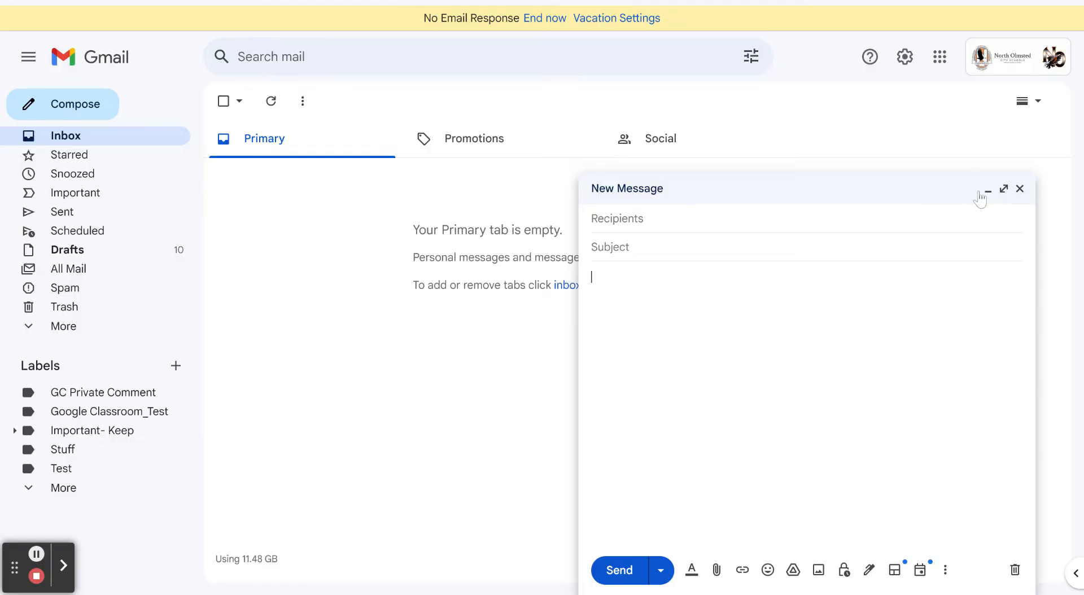
Go from the gear's quick settings to the full Gmail settings page.
{"action": "left_click", "coordinate": [905, 57]}
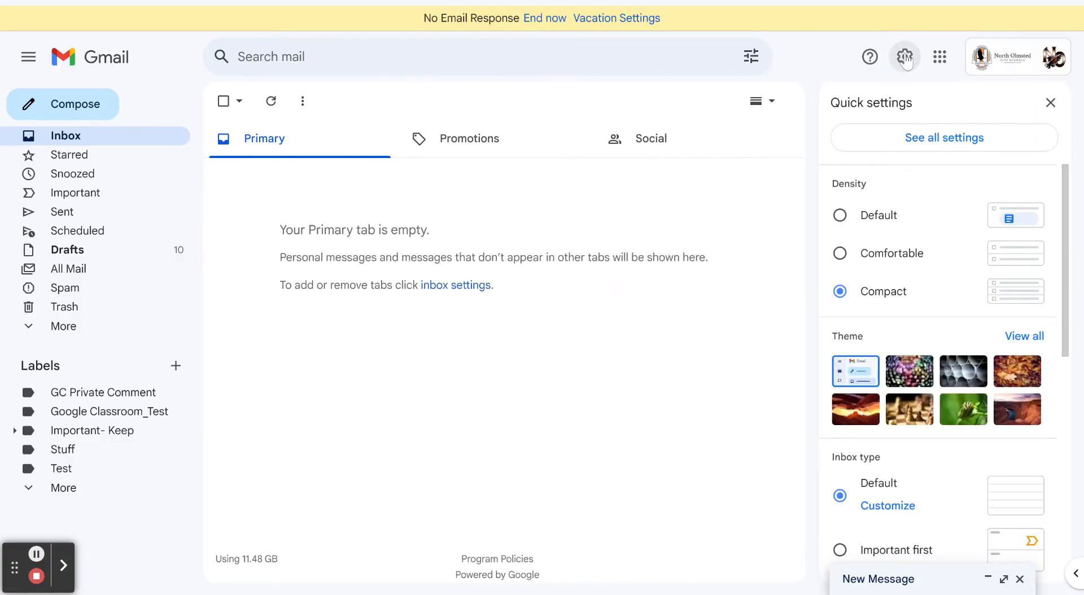
{"action": "left_click", "coordinate": [943, 138]}
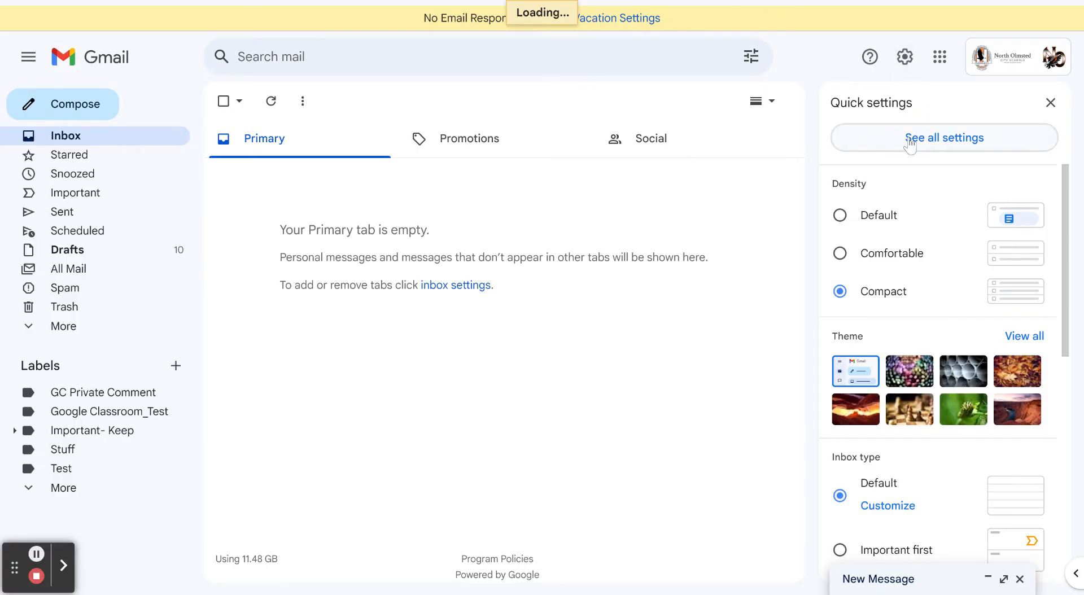
Delete the existing student signature from the Signature settings.
{"action": "left_click", "coordinate": [945, 138]}
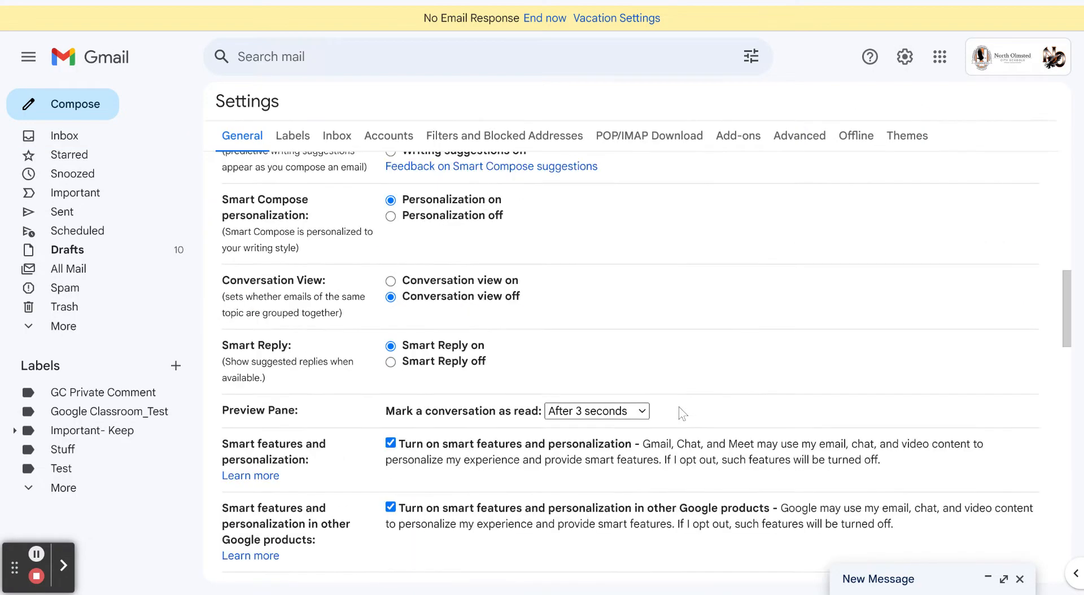
{"action": "scroll", "scroll_direction": "down", "scroll_amount": 3}
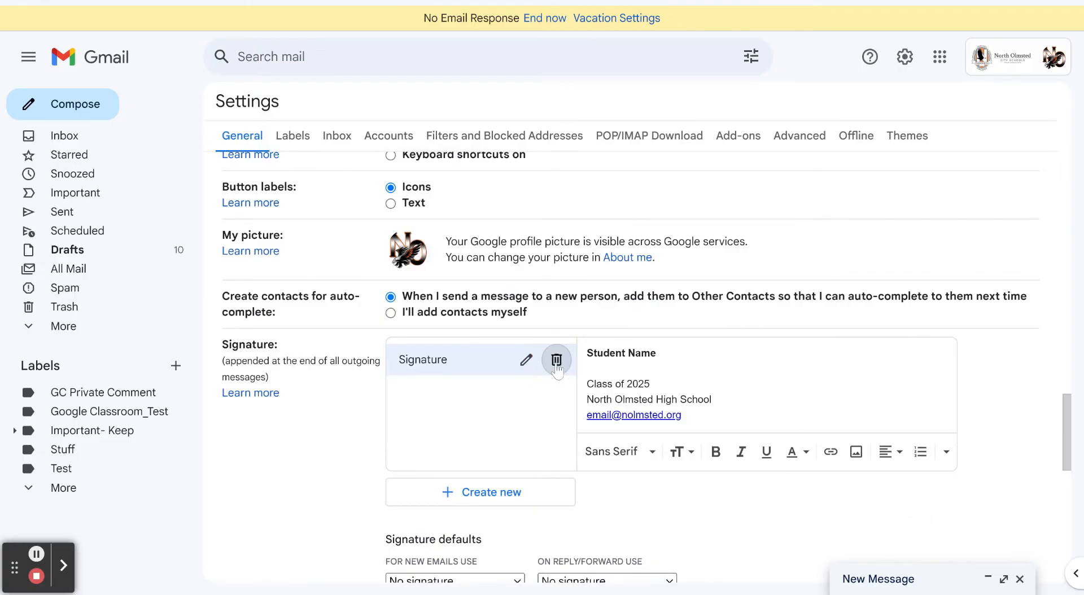
{"action": "left_click", "coordinate": [557, 359]}
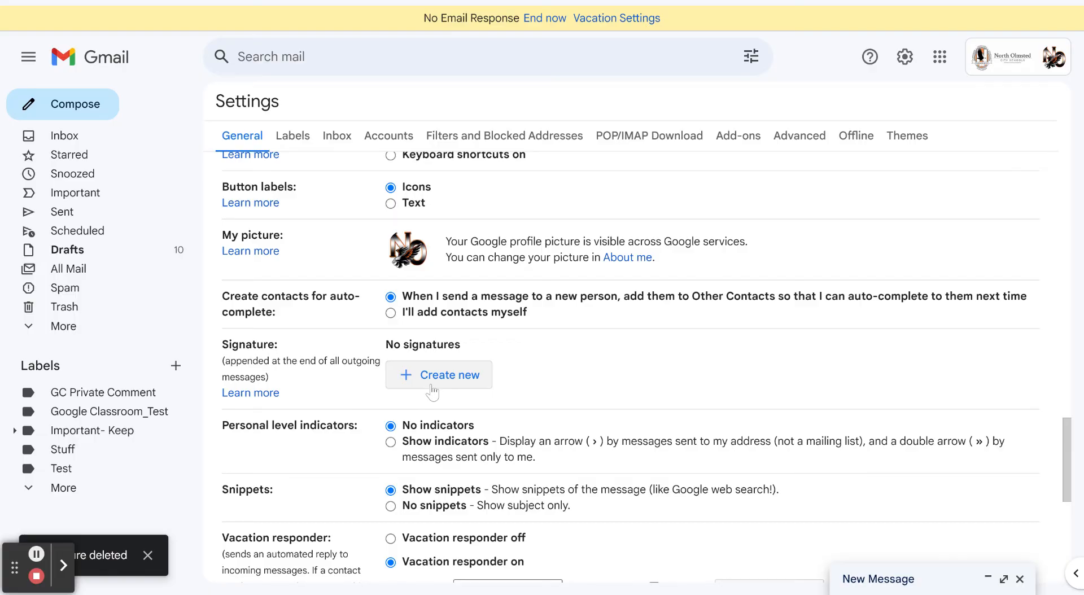
Create a new empty signature named 'Signature'.
{"action": "left_click", "coordinate": [440, 375]}
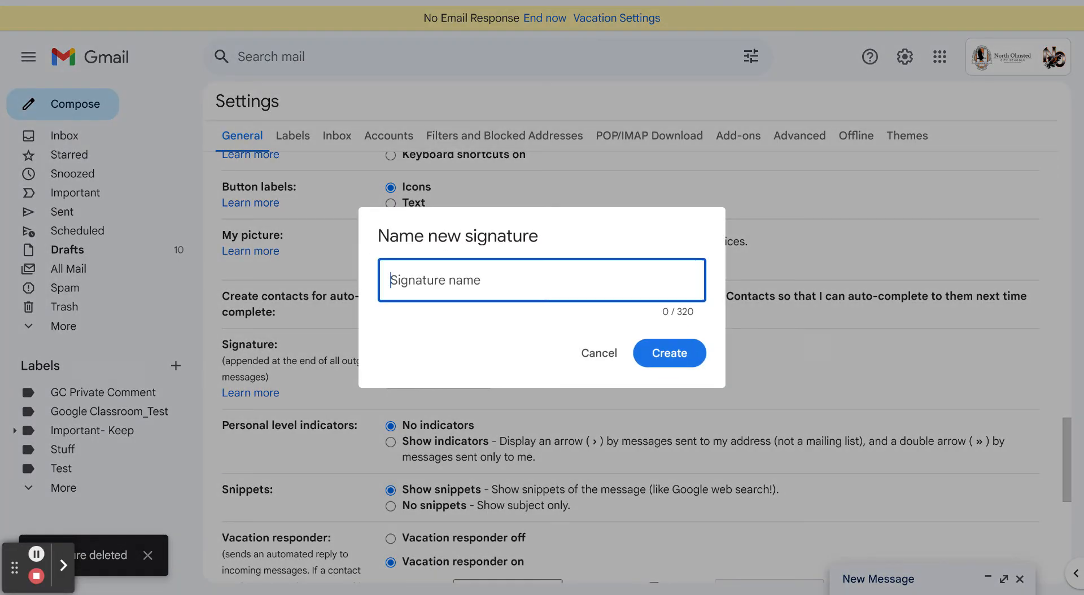
{"action": "type", "text": "Signature"}
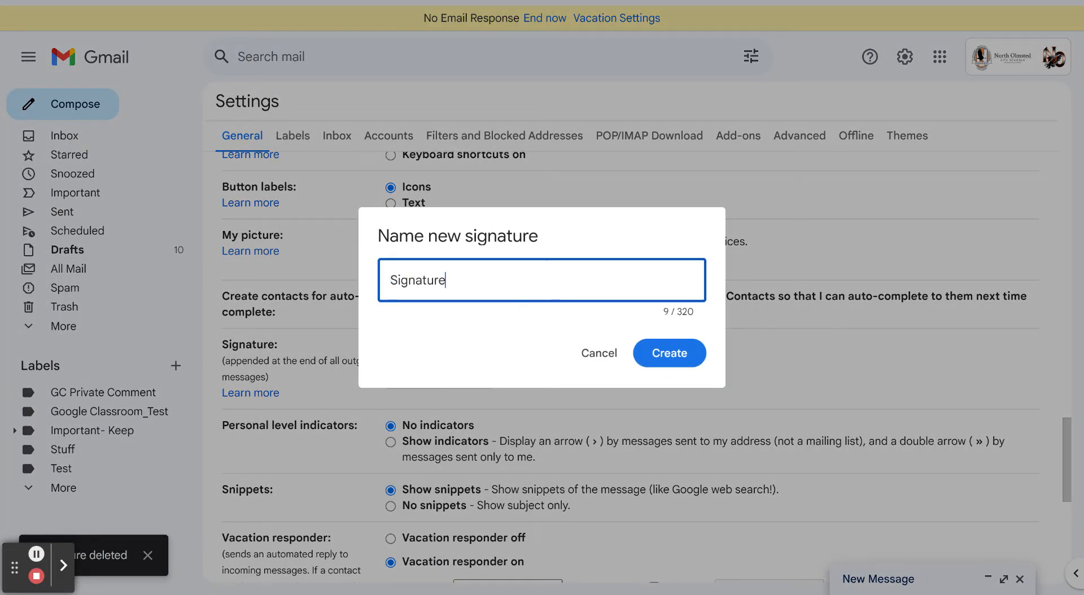
{"action": "left_click", "coordinate": [667, 354]}
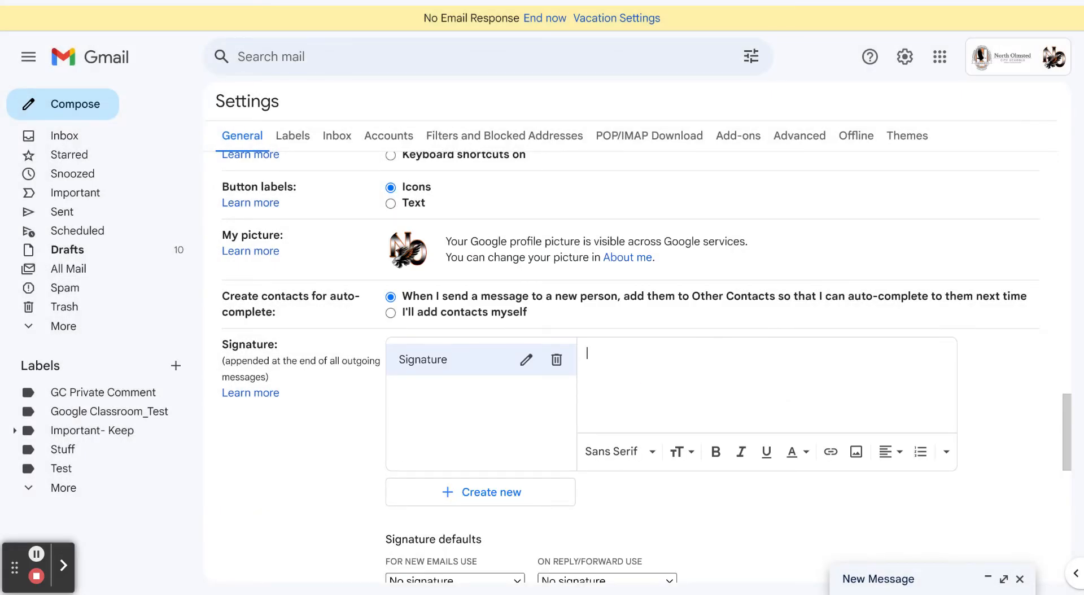
{"action": "type", "text": "Your Name"}
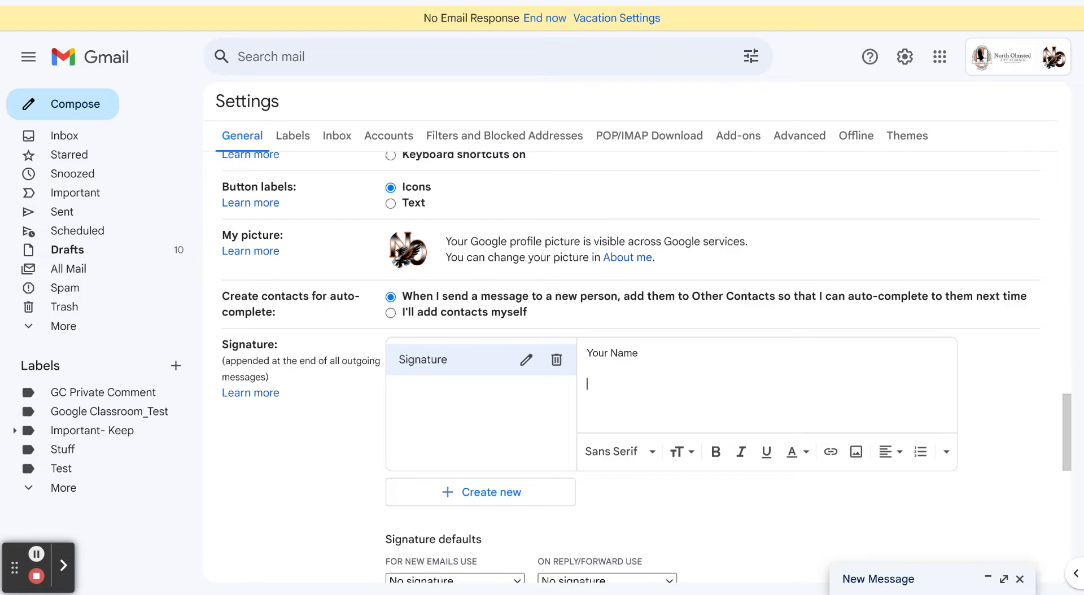
{"action": "type", "text": "Class"}
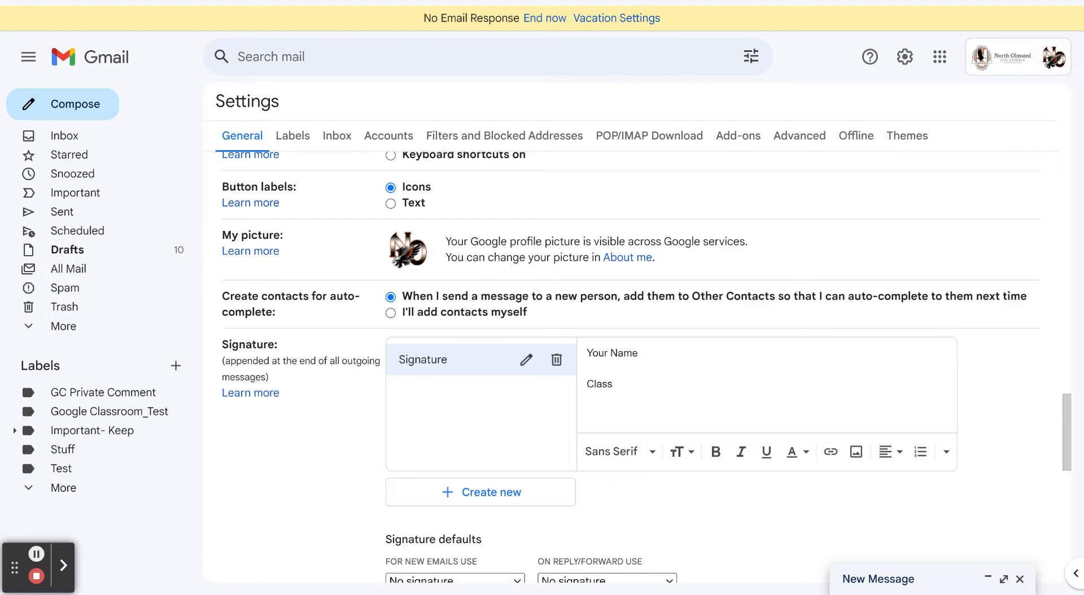
{"action": "type", "text": "of"}
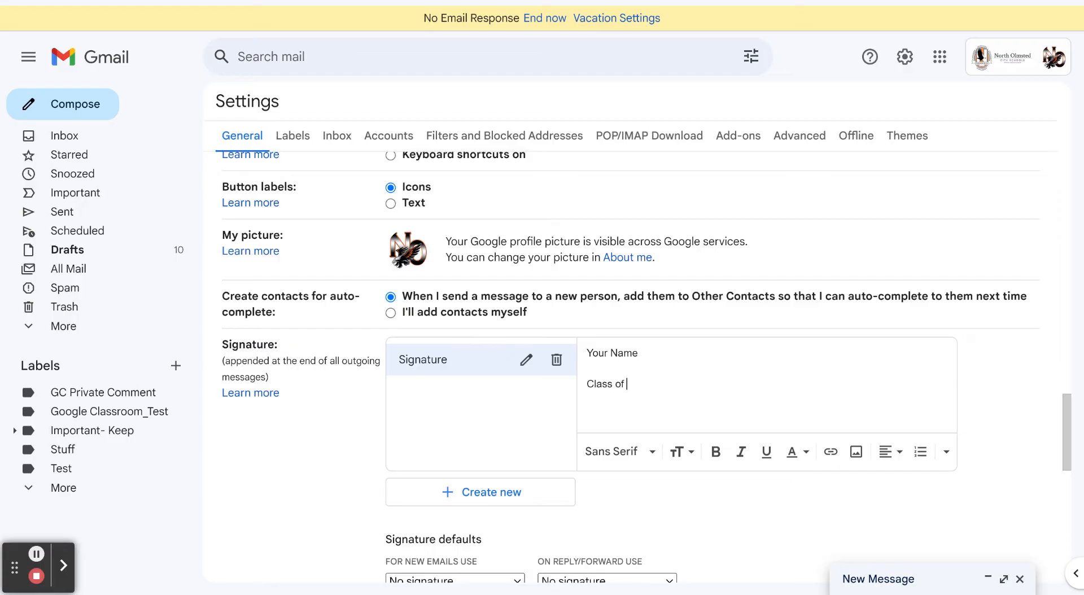
{"action": "type", "text": "2025"}
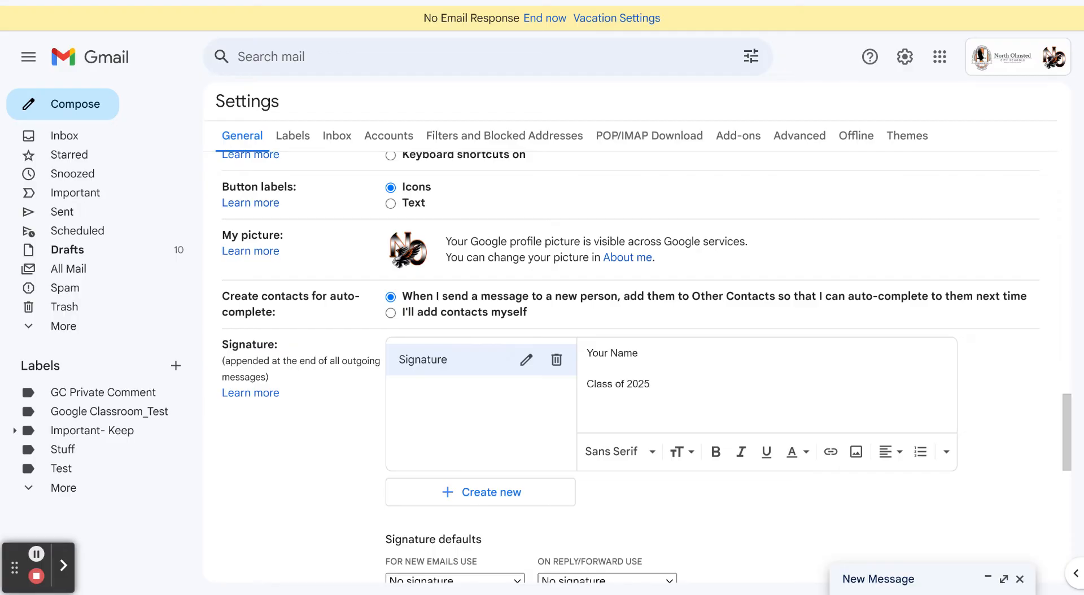
{"action": "type", "text": "North Olmsted High S"}
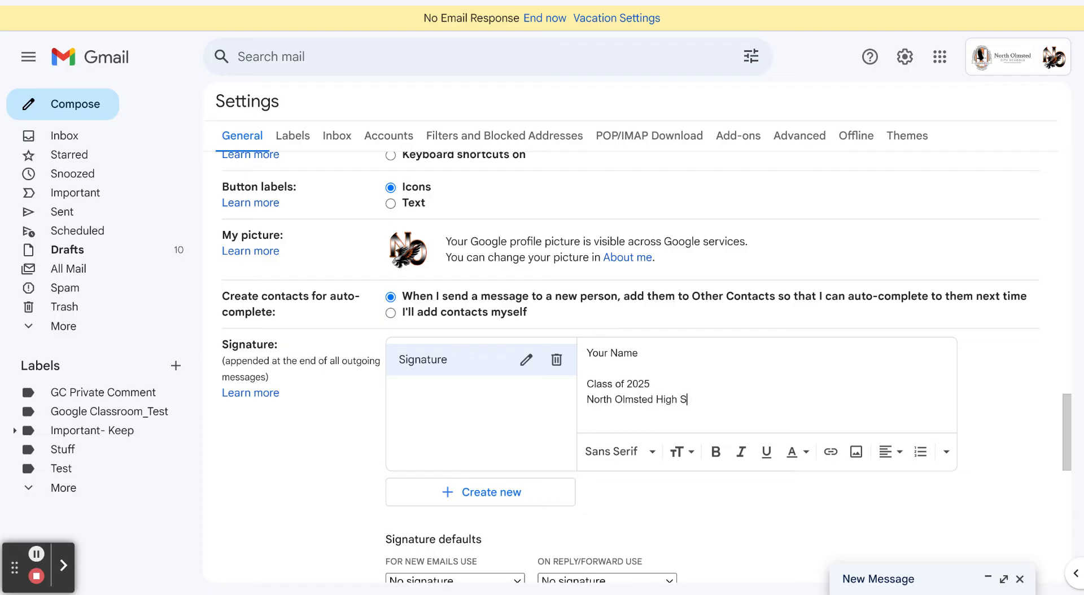
{"action": "type", "text": "chool"}
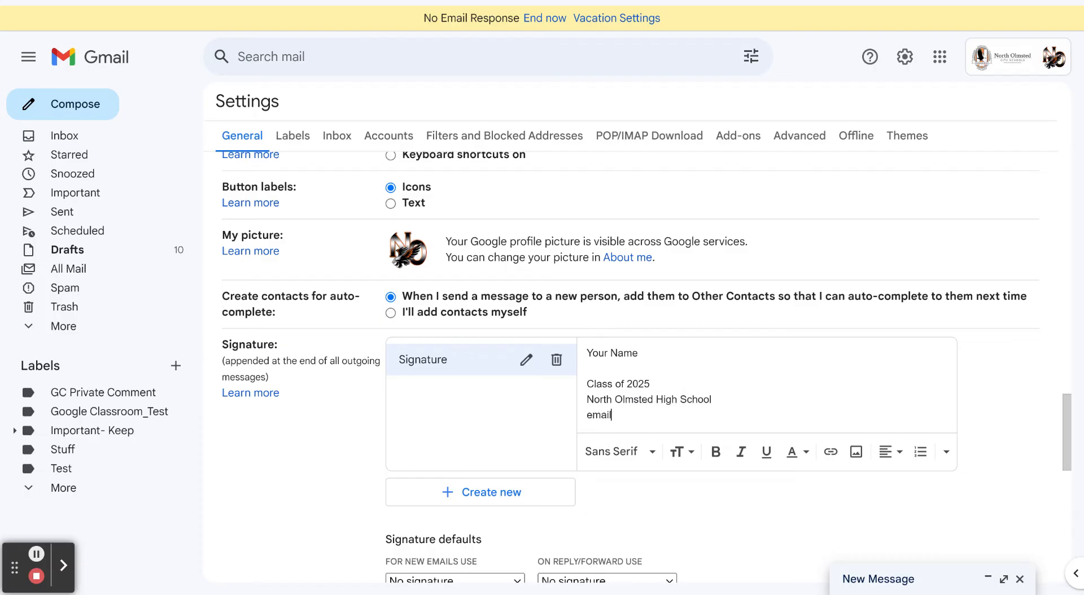
{"action": "type", "text": "@nolmsted"}
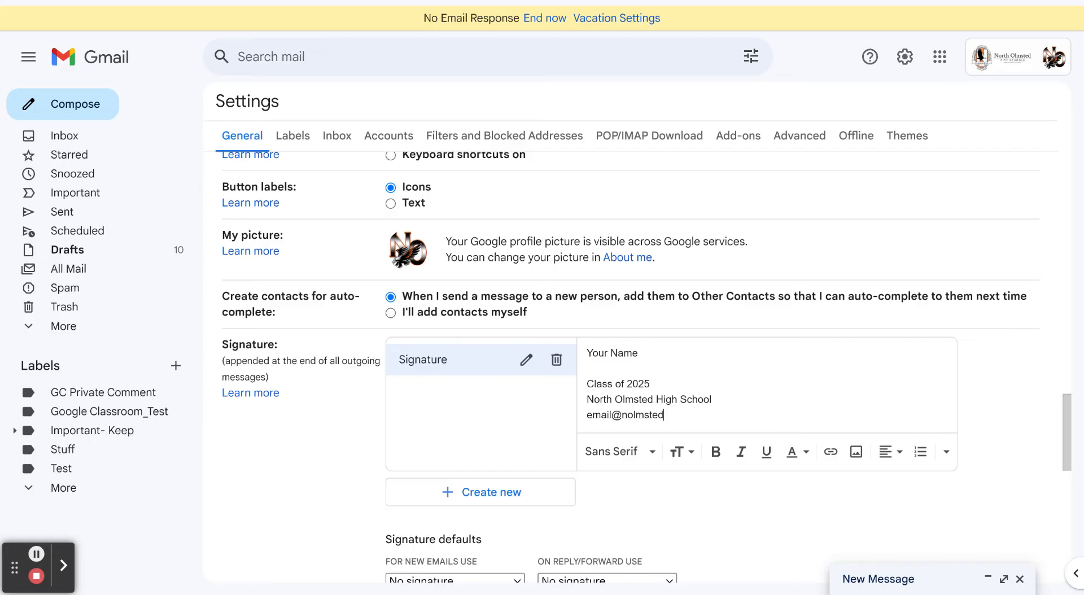
{"action": "type", "text": ".org"}
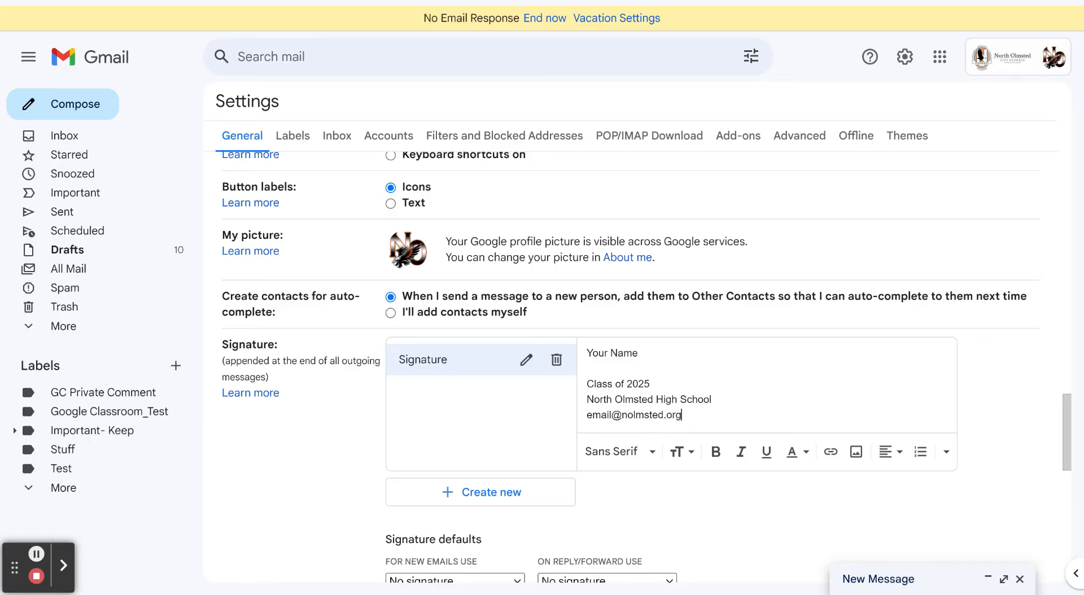
Set 'Signature' as the default for new emails and for replies/forwards.
{"action": "scroll", "scroll_direction": "down", "scroll_amount": 3}
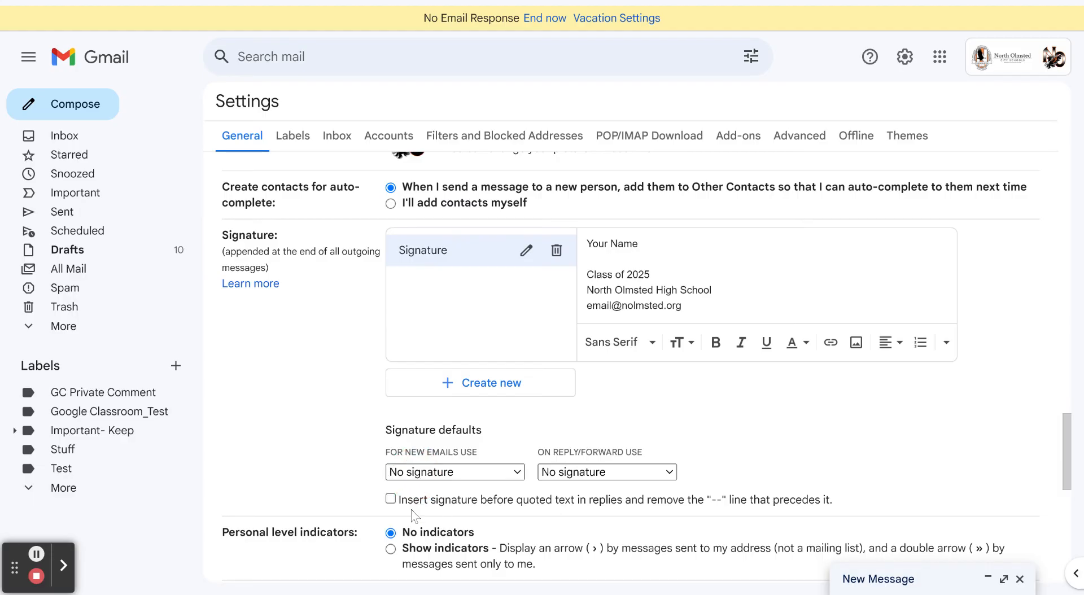
{"action": "left_click", "coordinate": [455, 471]}
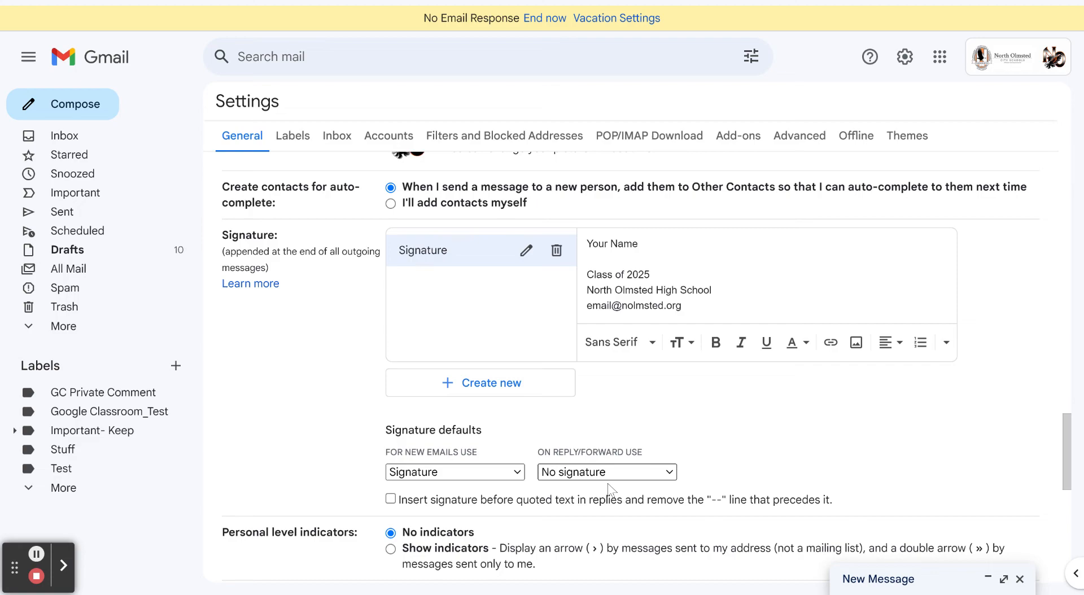
{"action": "left_click", "coordinate": [605, 473]}
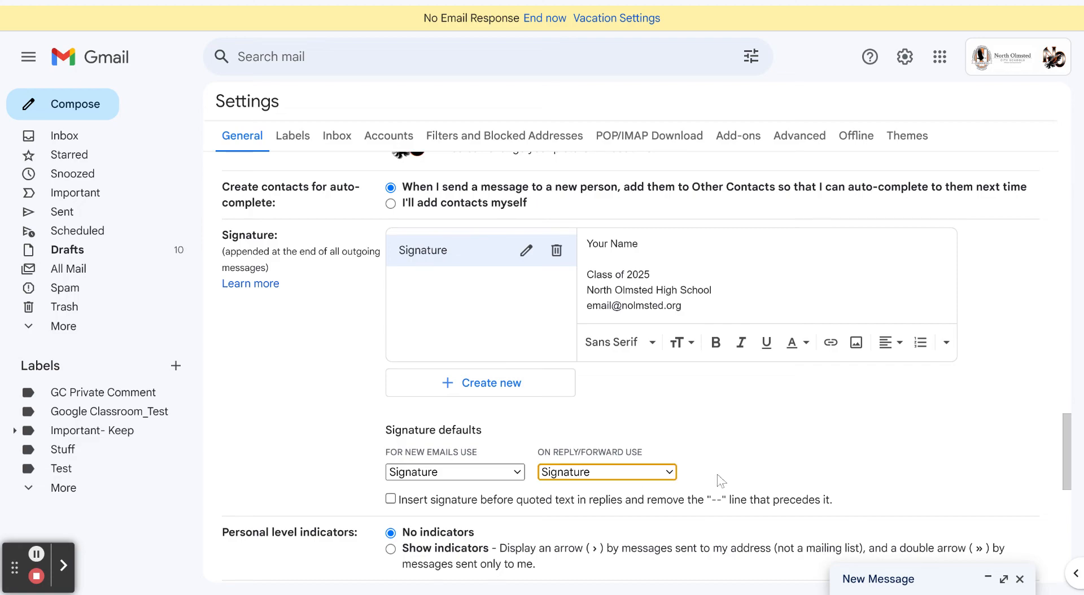
Save the changed settings and return to the inbox.
{"action": "scroll", "scroll_direction": "down", "scroll_amount": 3}
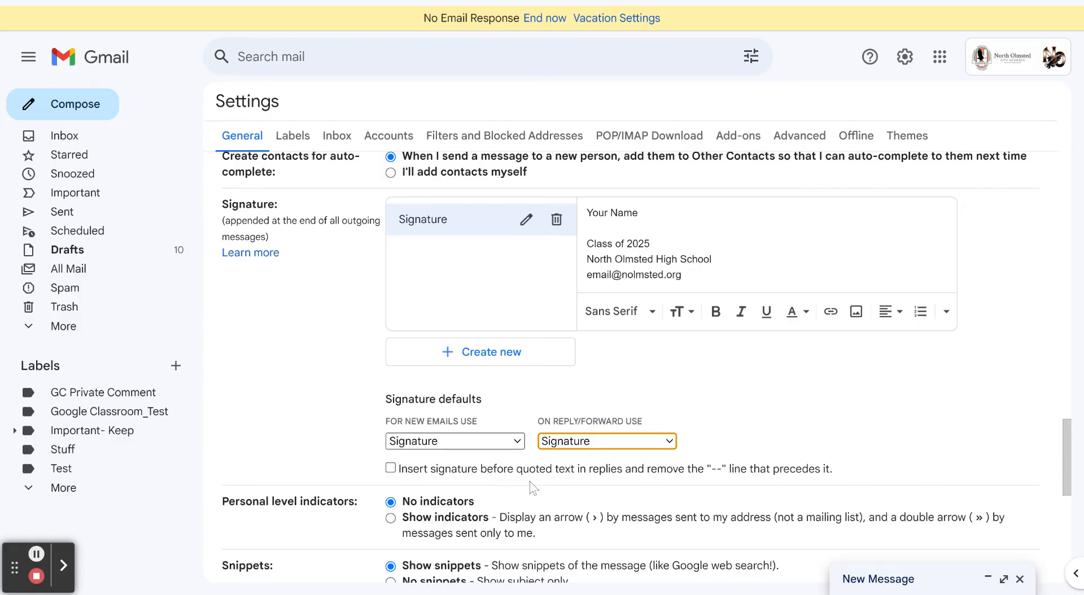
{"action": "scroll", "scroll_direction": "down", "scroll_amount": 3}
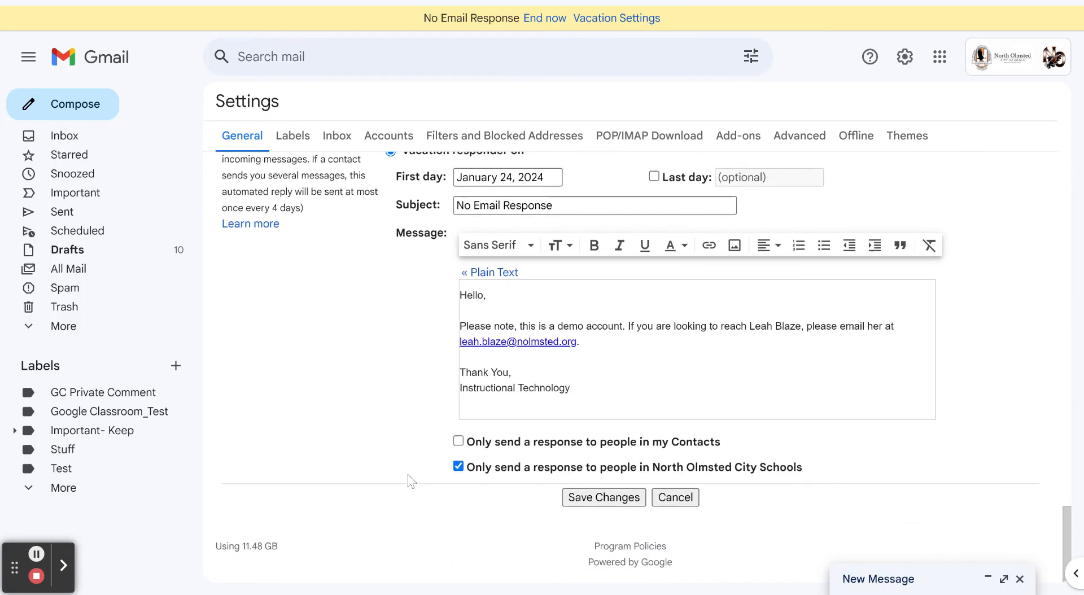
{"action": "left_click", "coordinate": [603, 497]}
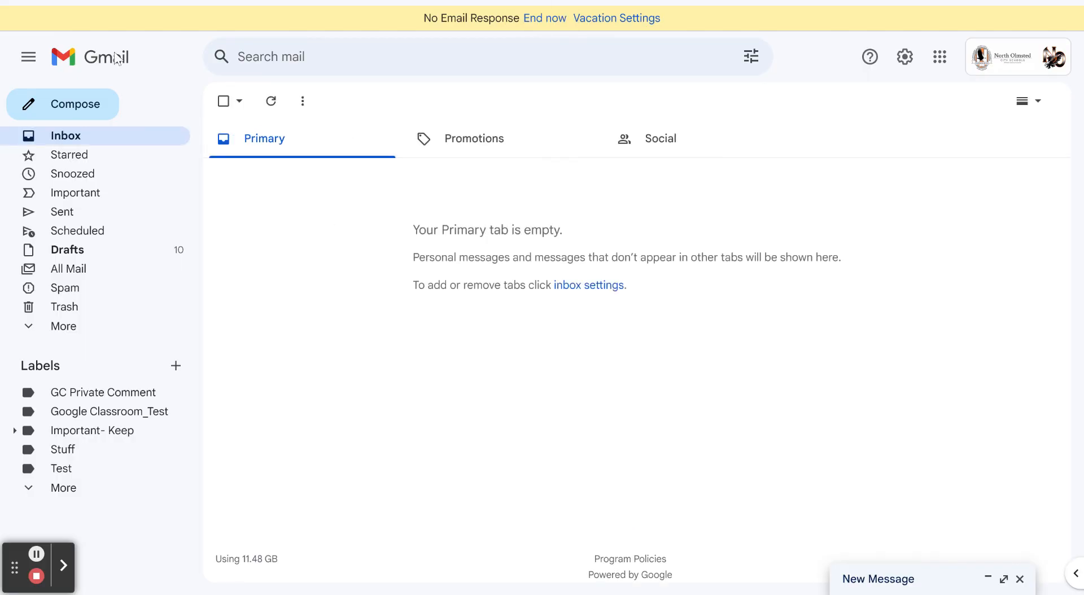
Compose a new message to confirm the signature is inserted automatically.
{"action": "left_click", "coordinate": [1003, 579]}
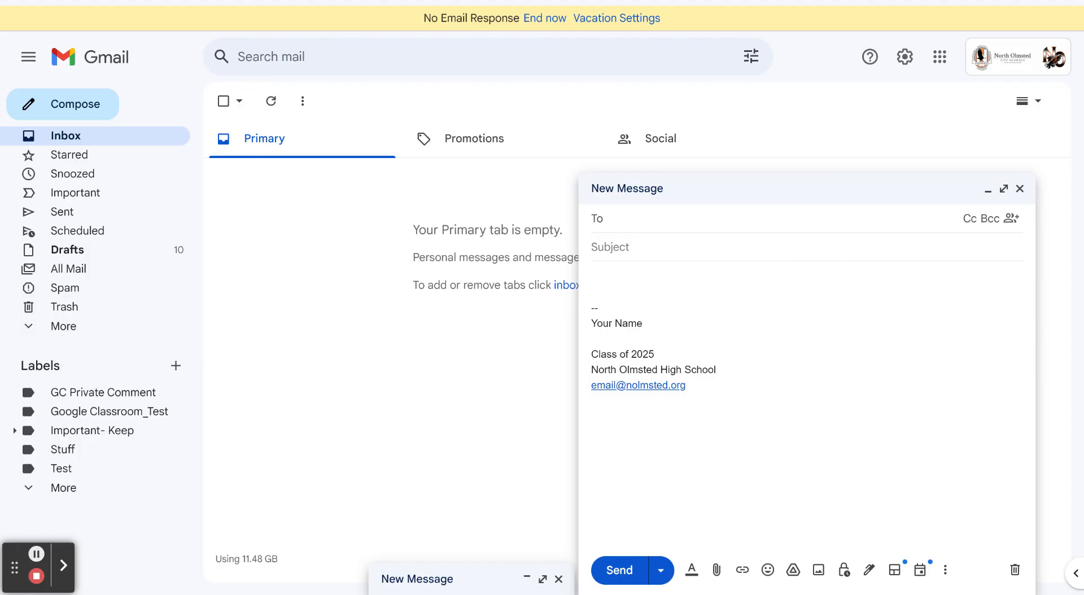
{"action": "mouse_move", "coordinate": [971, 6]}
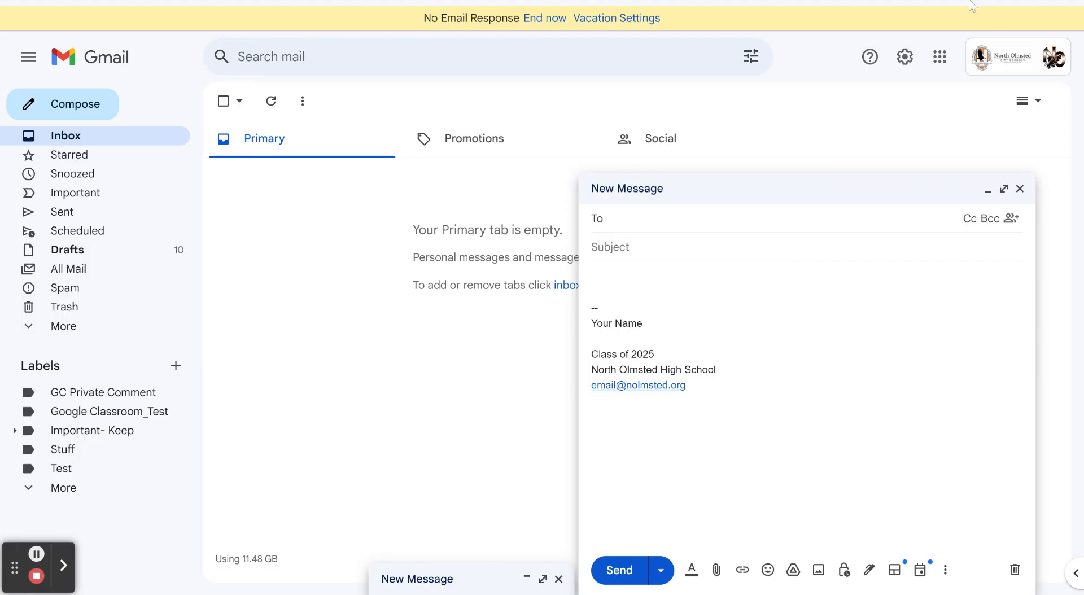